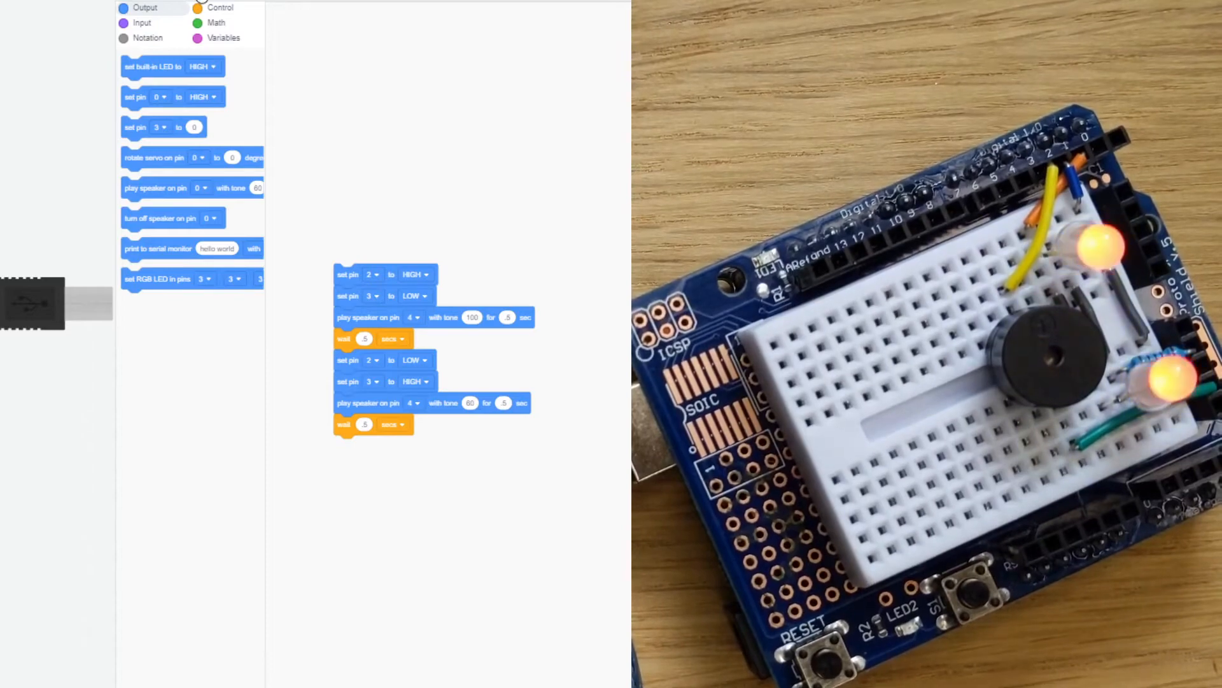
Step: Switch the Tinkercad code view to Blocks + Text
left_click(147, 12)
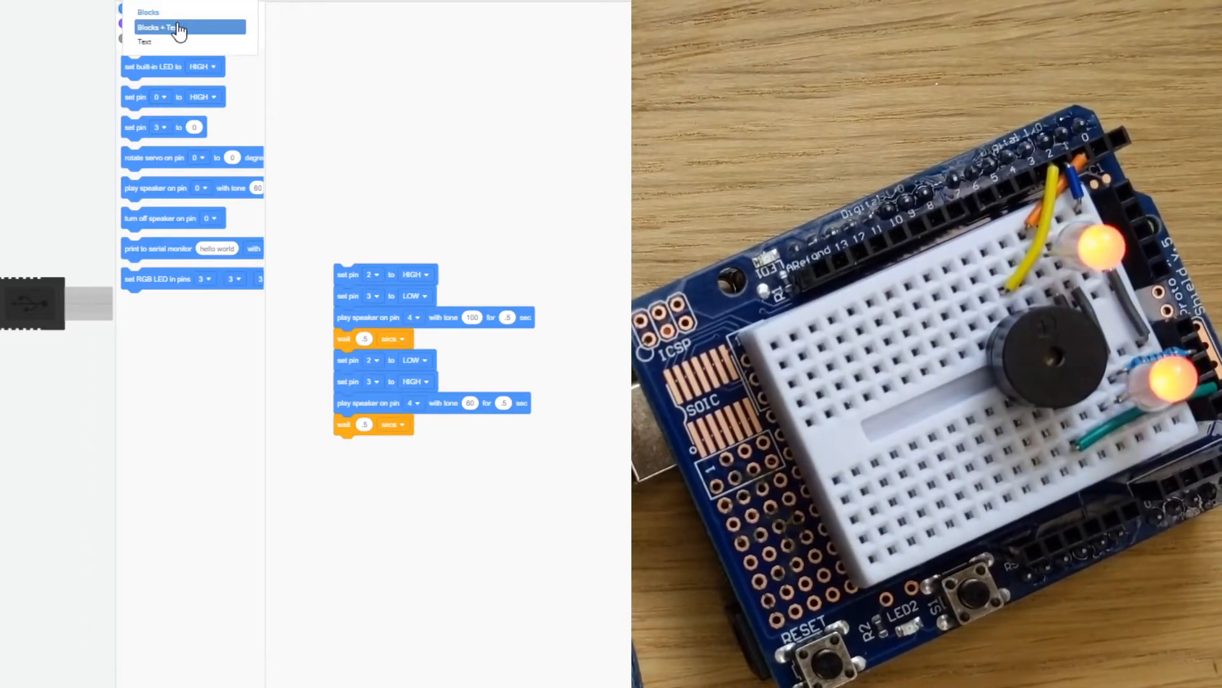
left_click(158, 27)
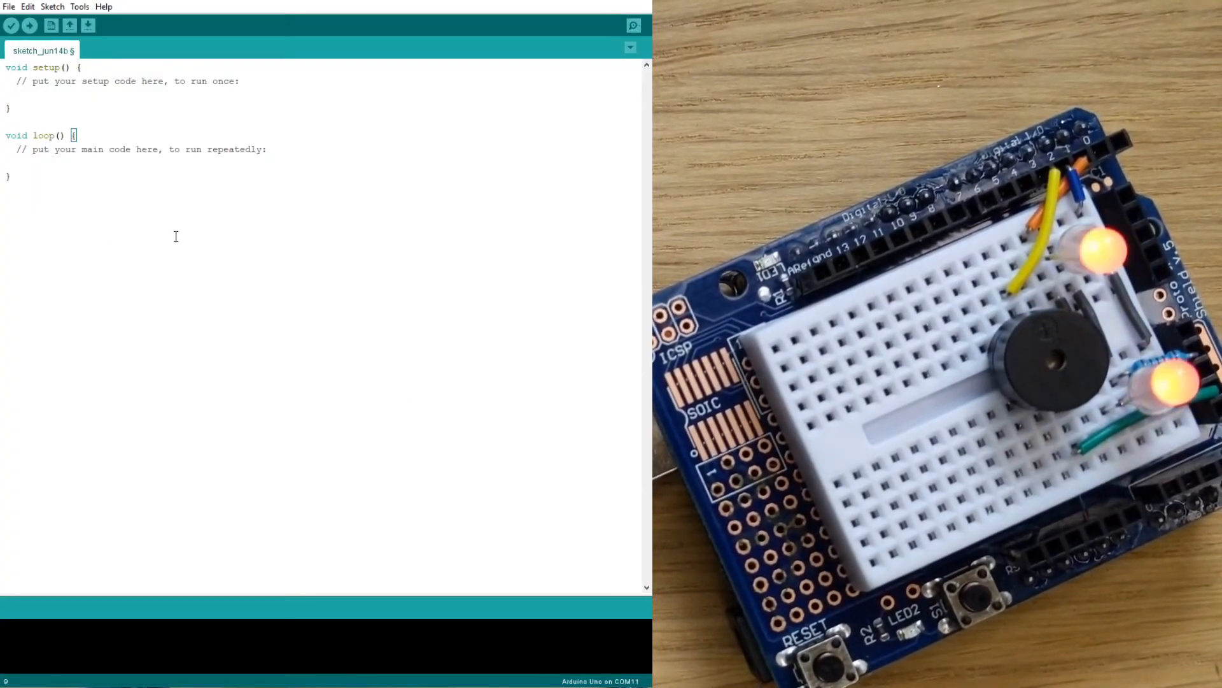
Step: Replace the blank template with the pasted two-LED siren code and save the sketch
key("ctrl+a")
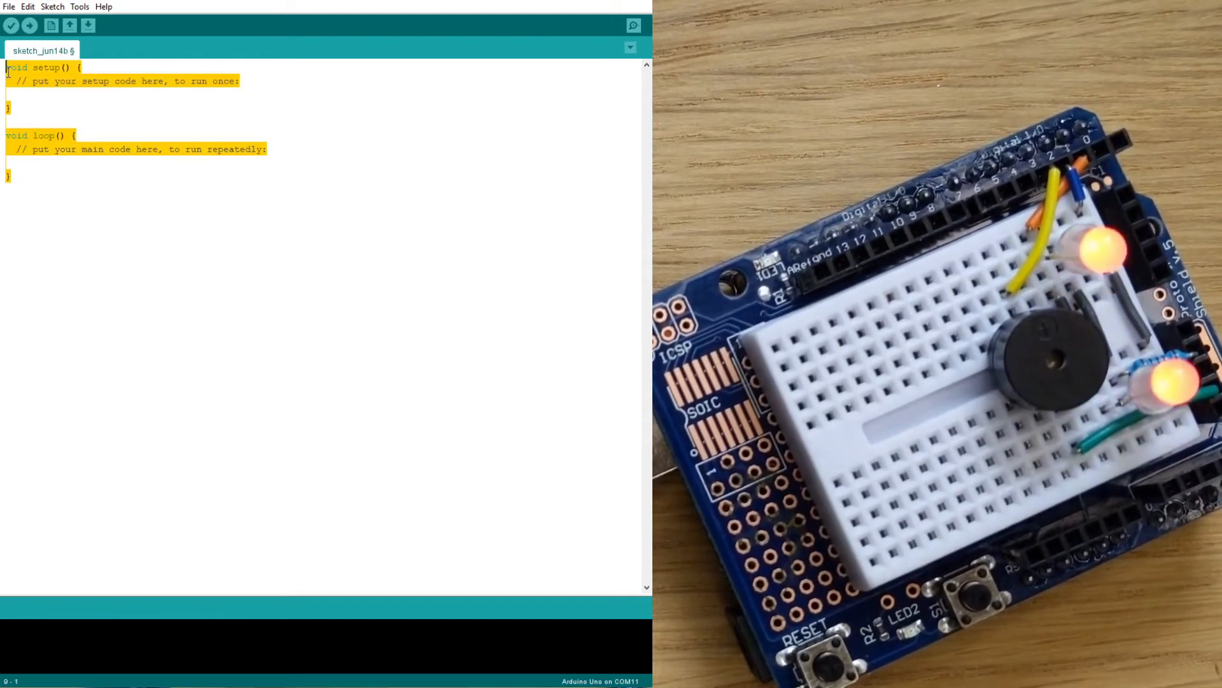
key("Delete")
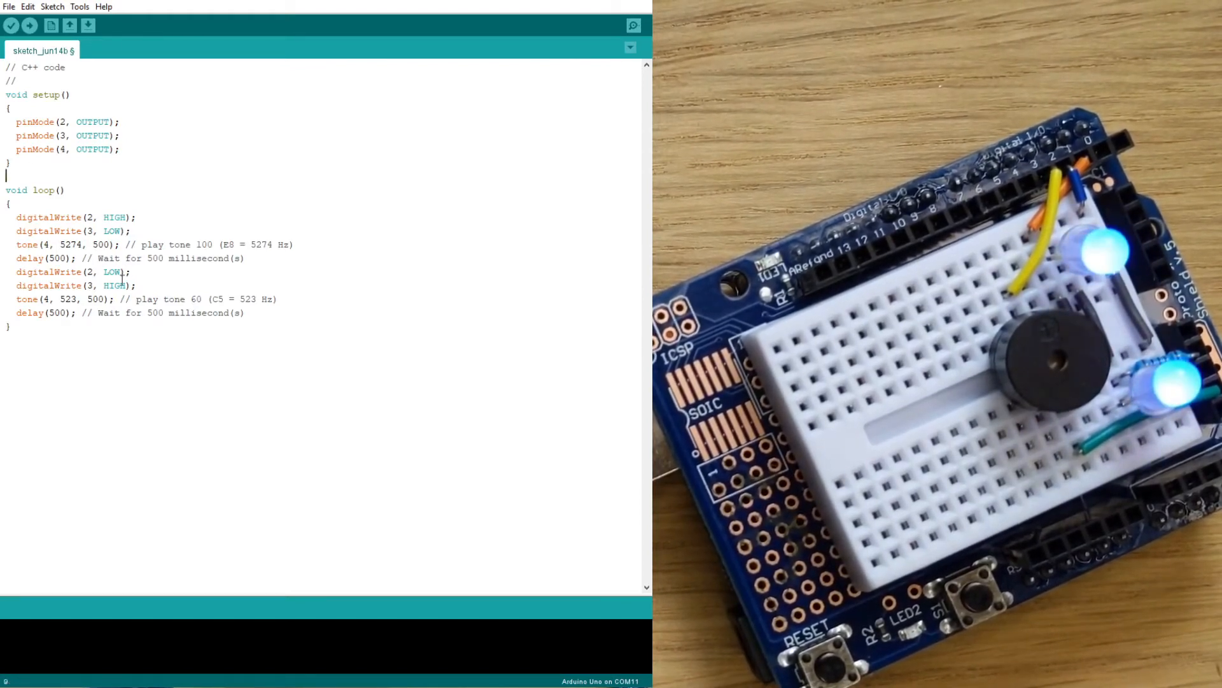
left_click_drag(23, 161, 121, 151)
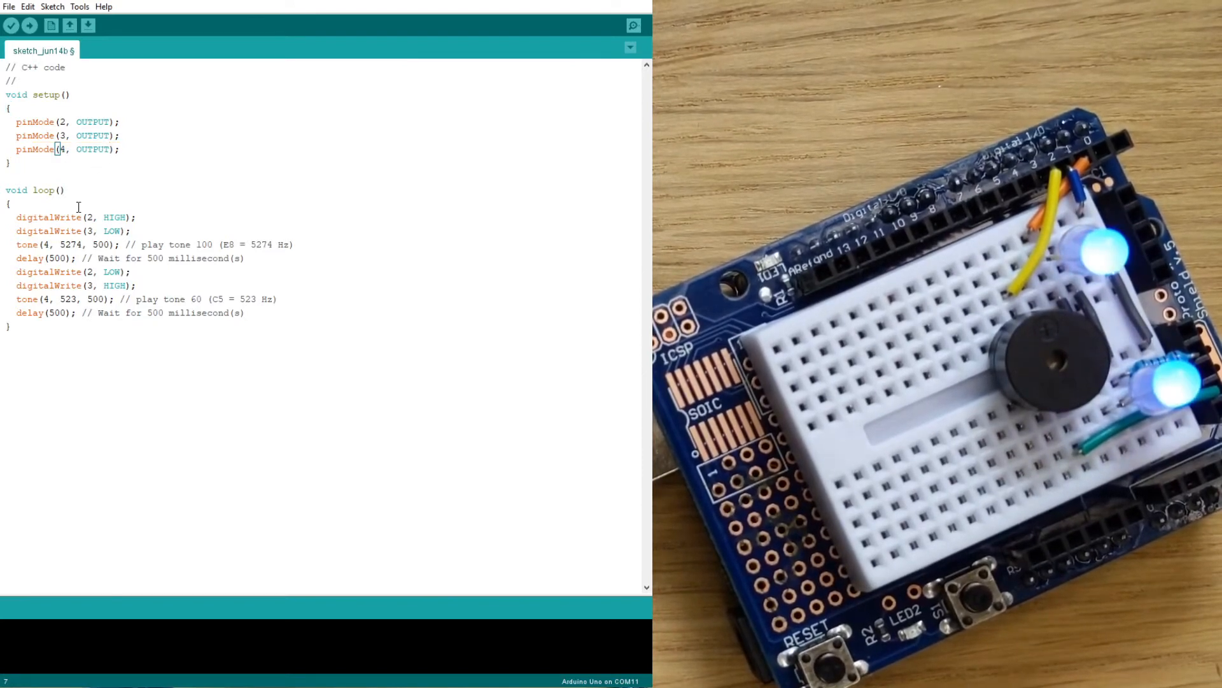
double_click(70, 244)
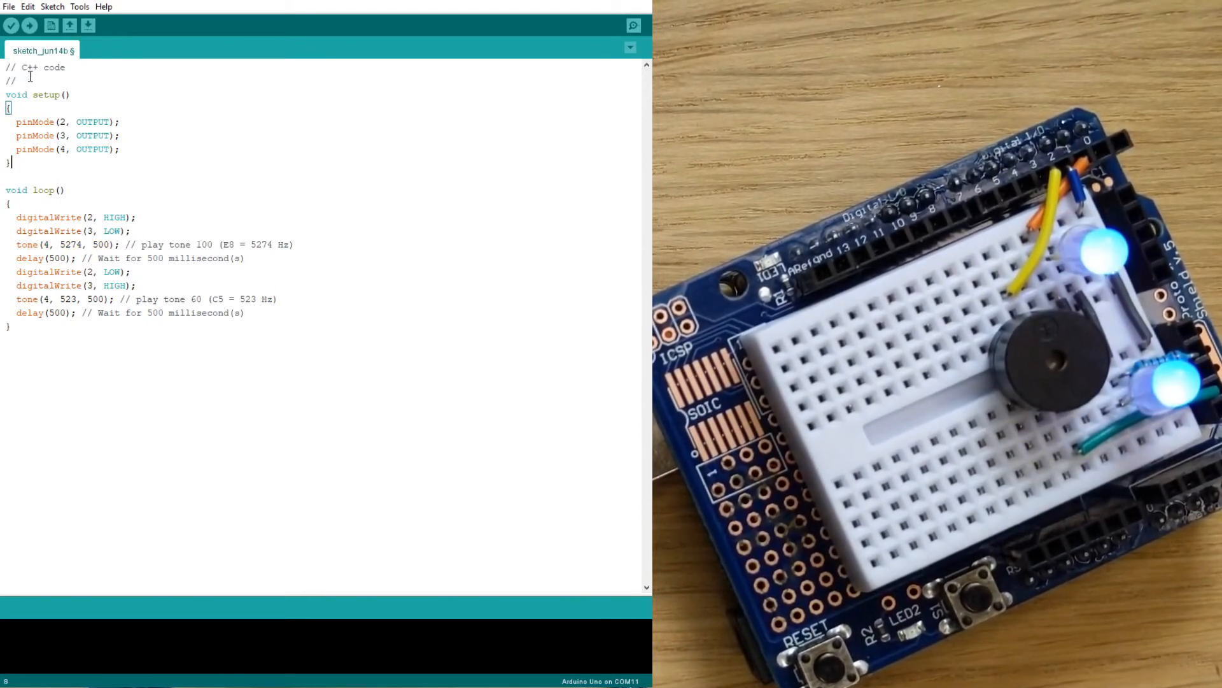
left_click(88, 25)
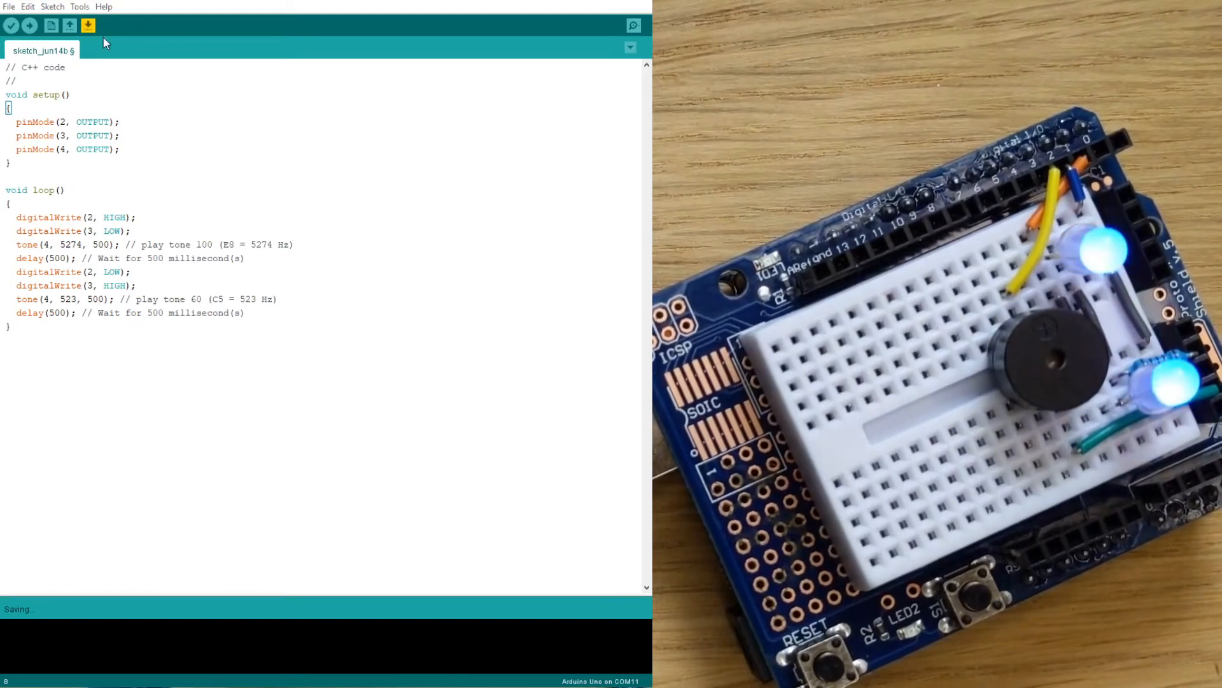
Step: Verify the siren sketch compiles, then upload it to the Arduino Uno
left_click(12, 26)
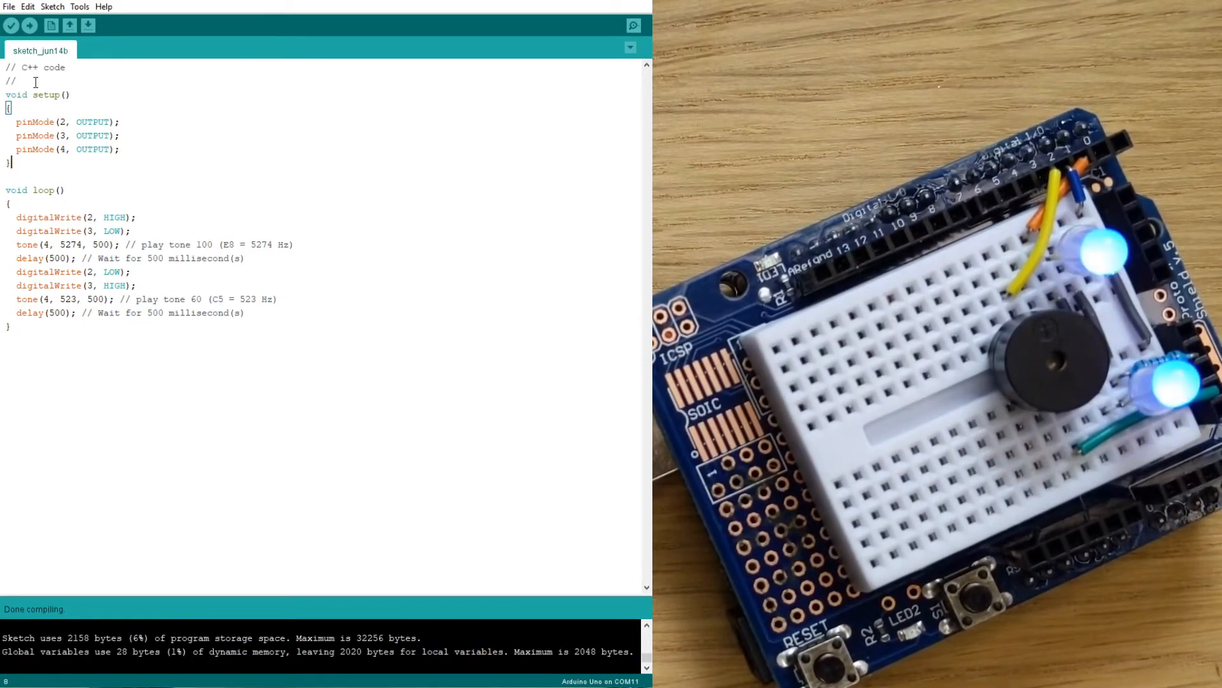
mouse_move(29, 26)
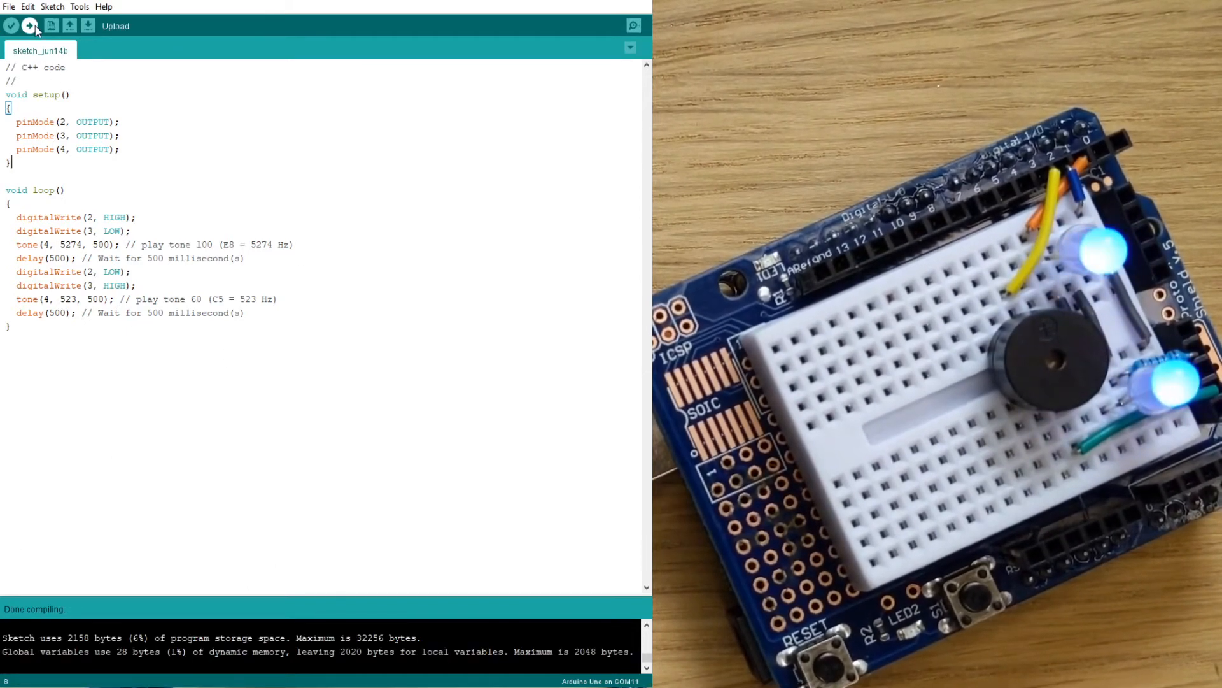
left_click(30, 26)
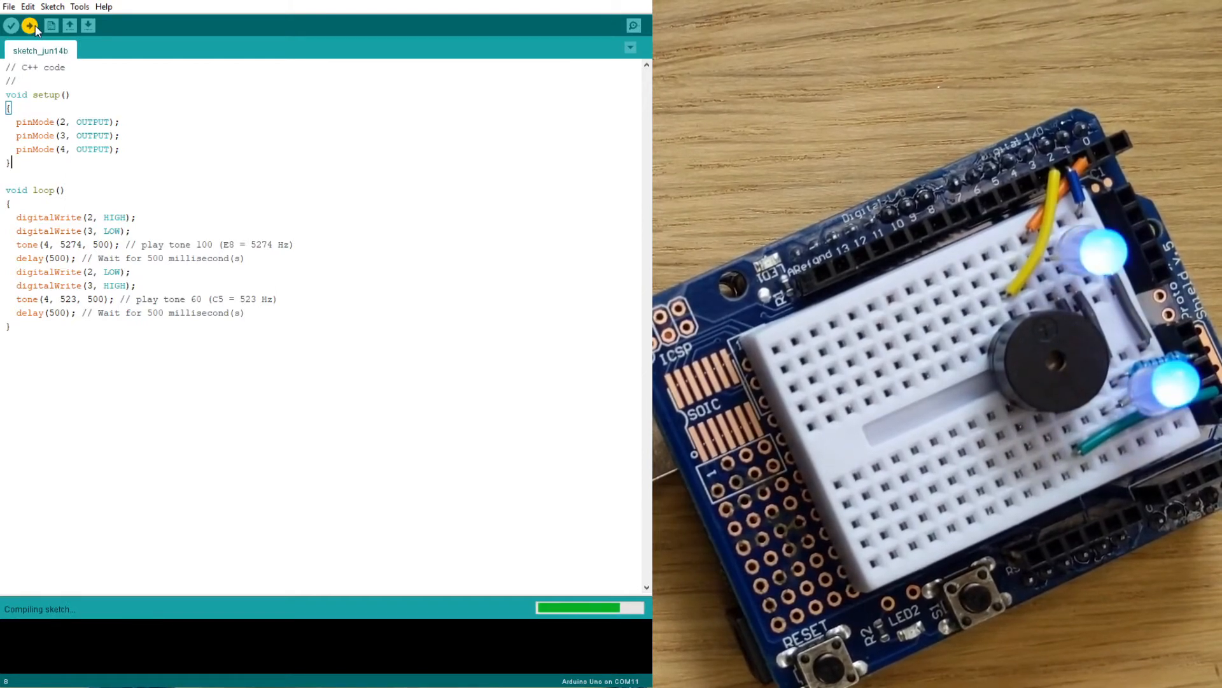
left_click(29, 26)
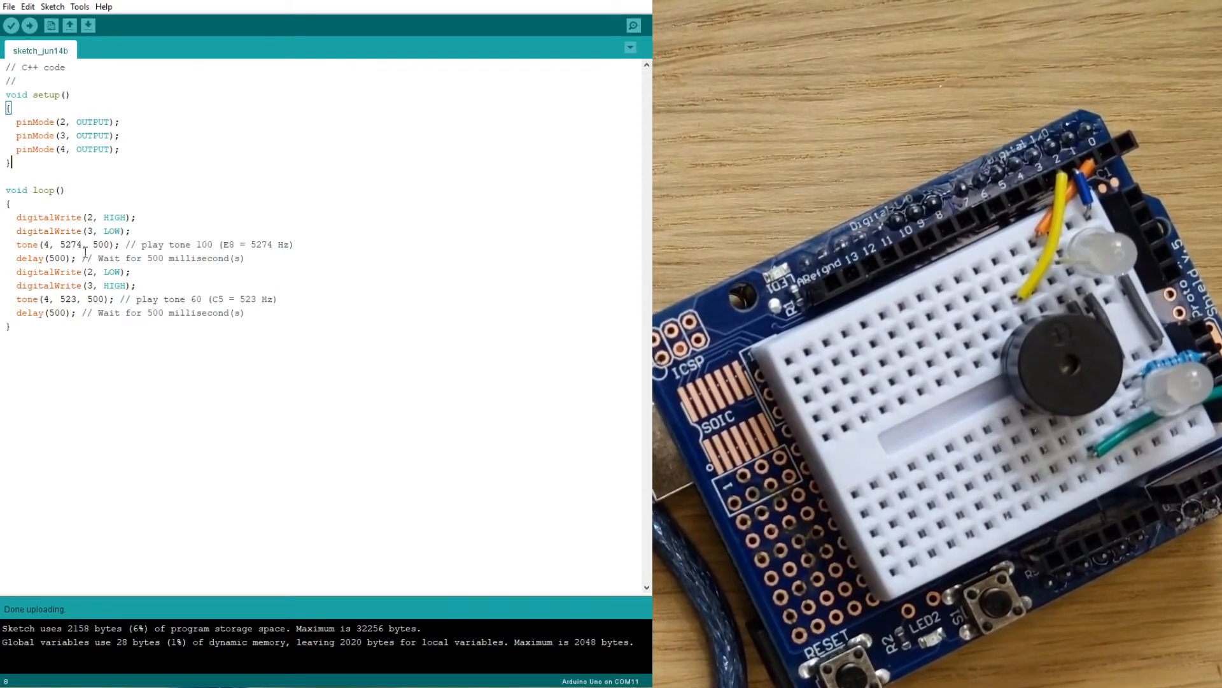
Step: Change the first tone() frequency from 5274 to 700 Hz and upload to the Uno
double_click(70, 244)
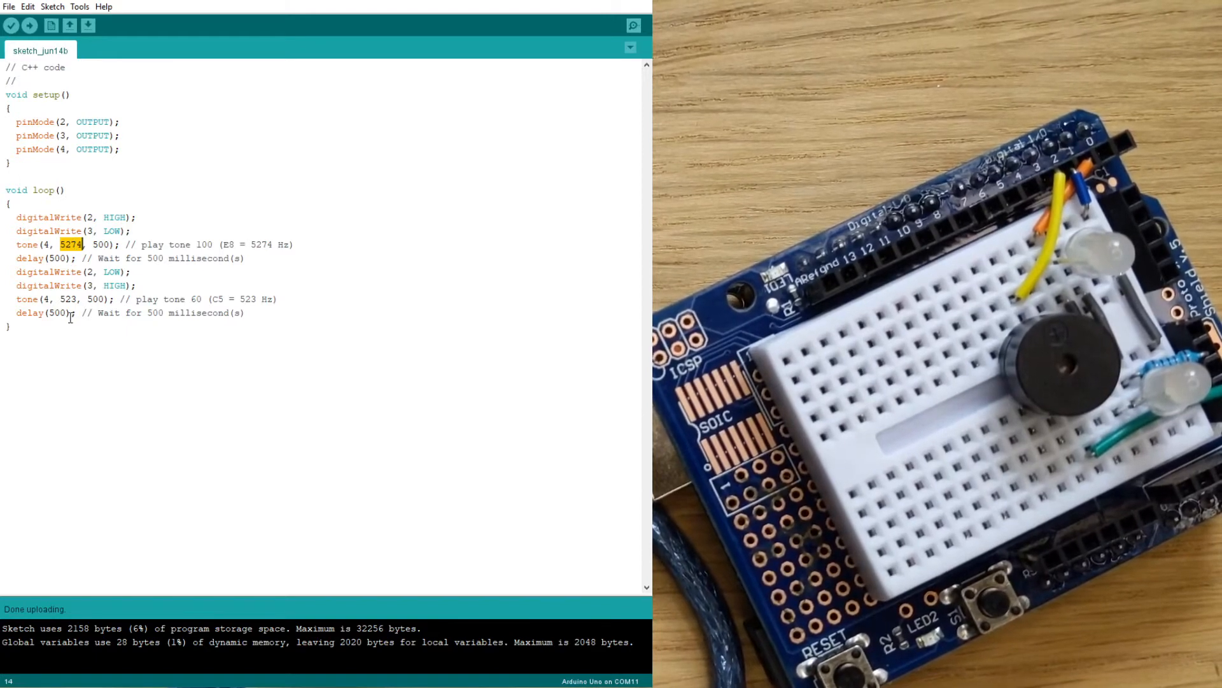
type("700")
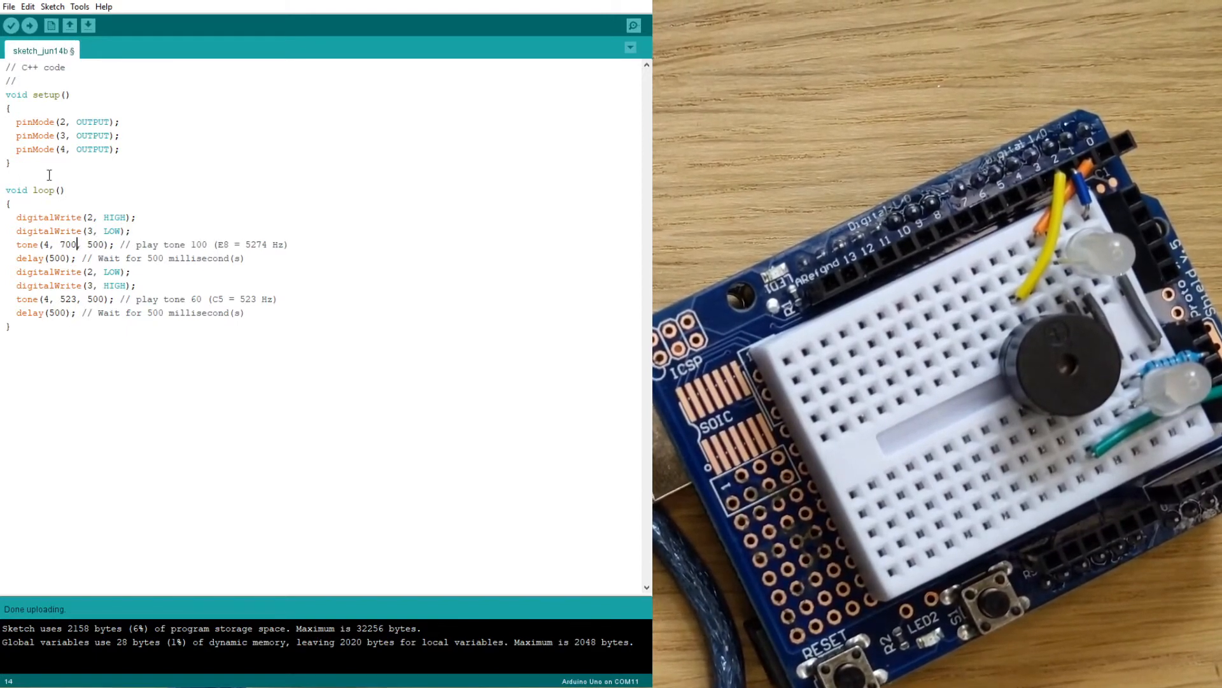
mouse_move(30, 26)
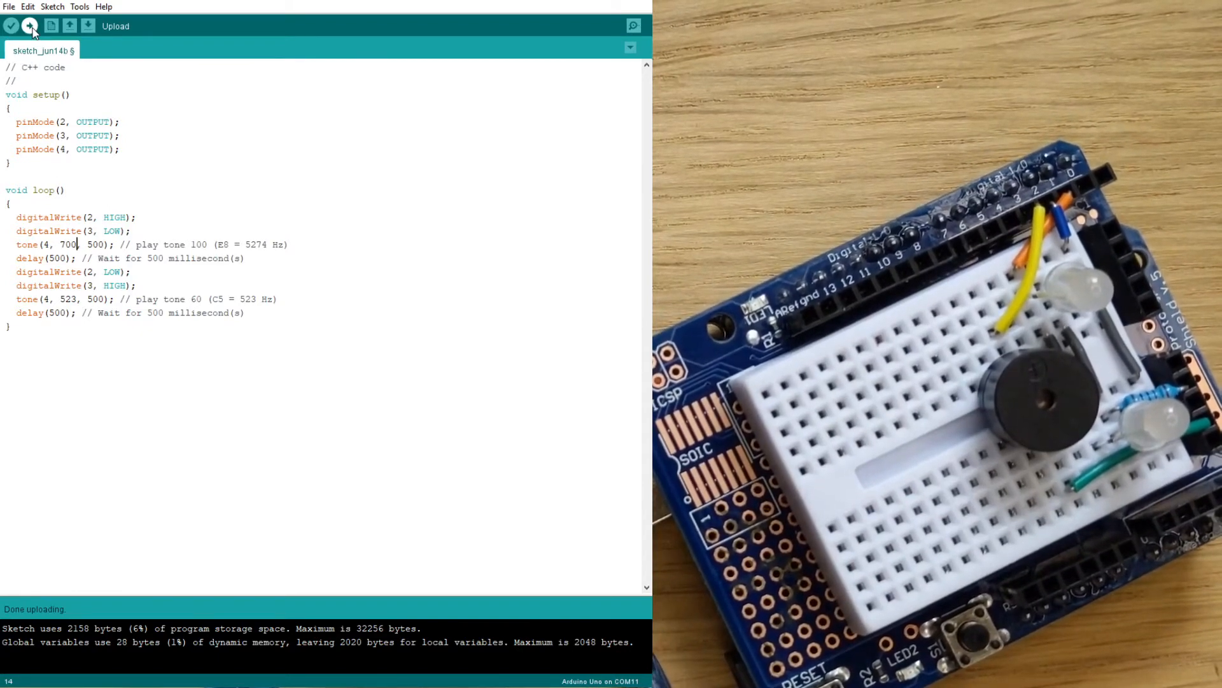
left_click(30, 25)
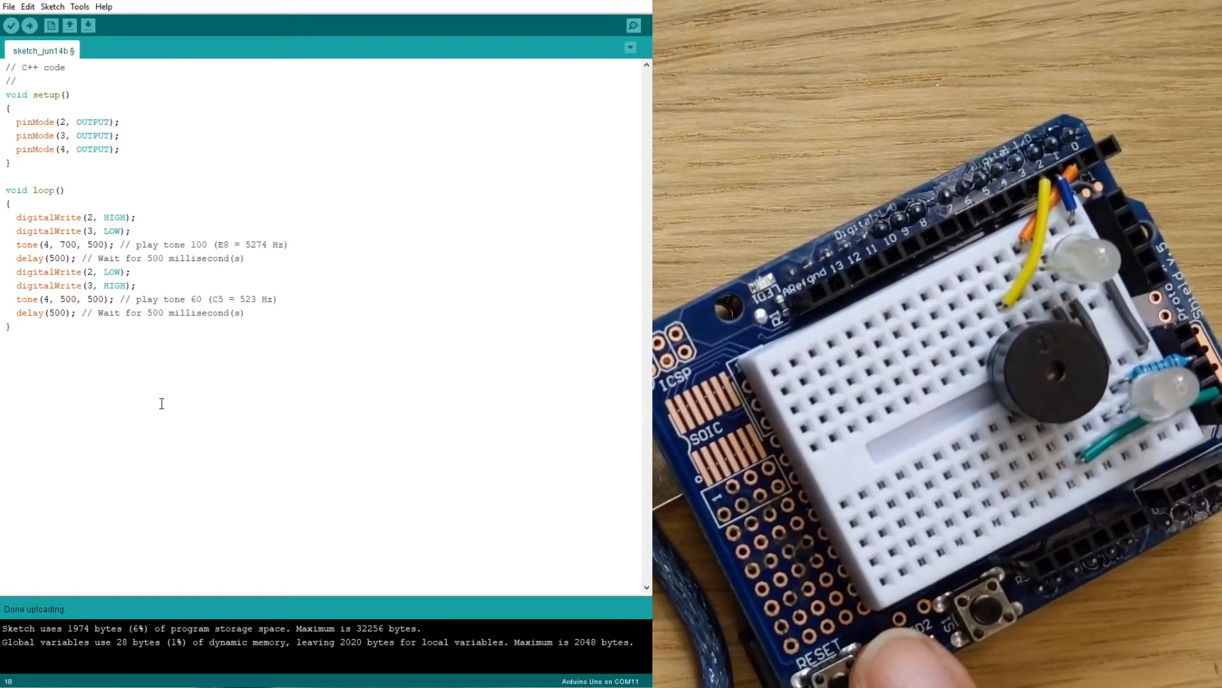
Step: Place the cursor in the second tone() call to edit its 523 Hz frequency toward 500
left_click(70, 298)
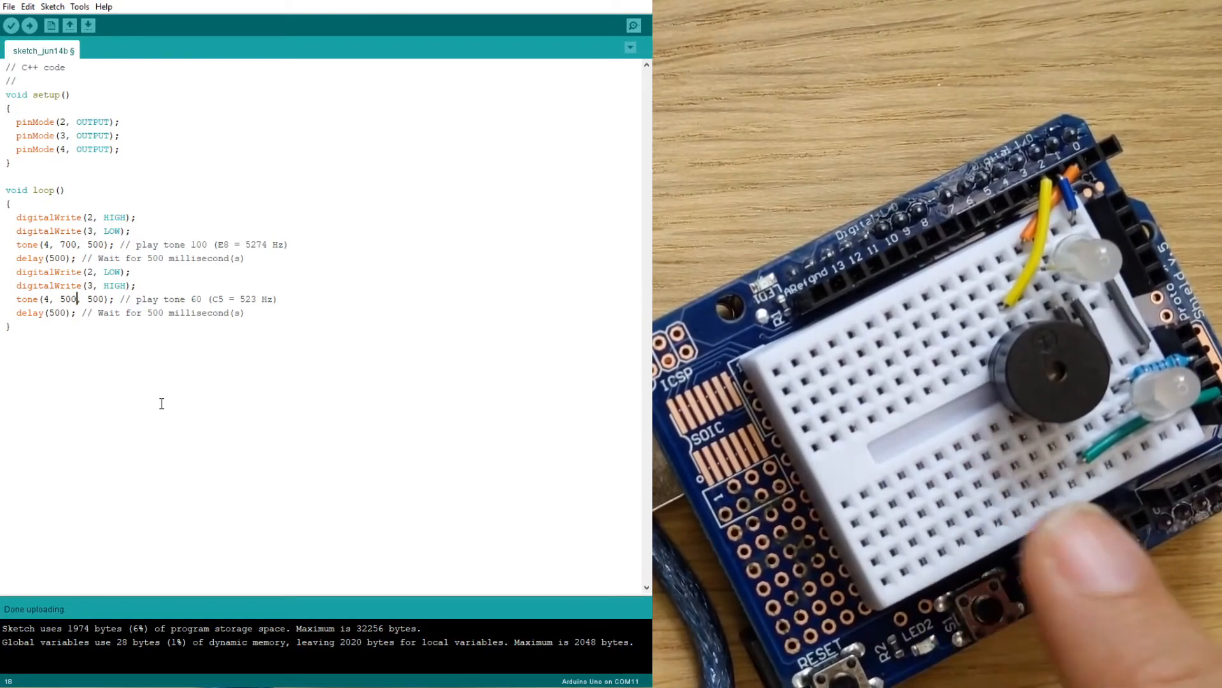